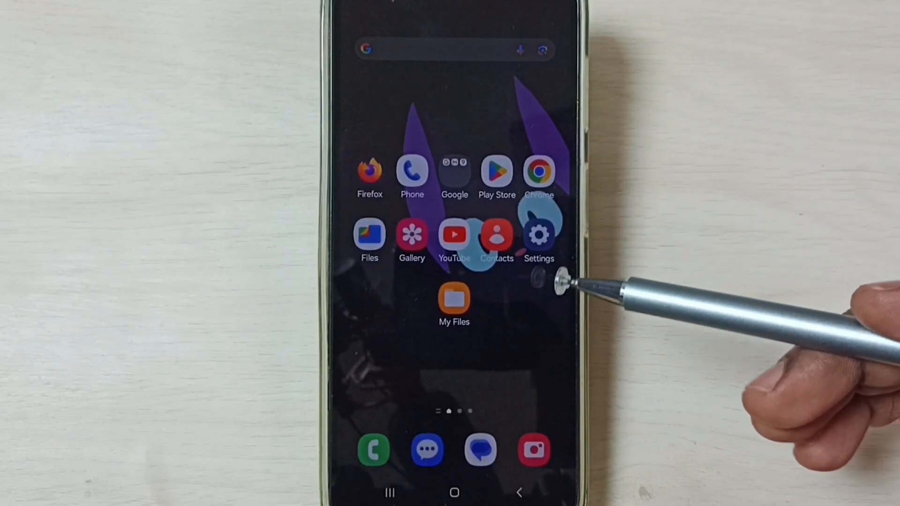
{"action": "mouse_move", "coordinate": [565, 201]}
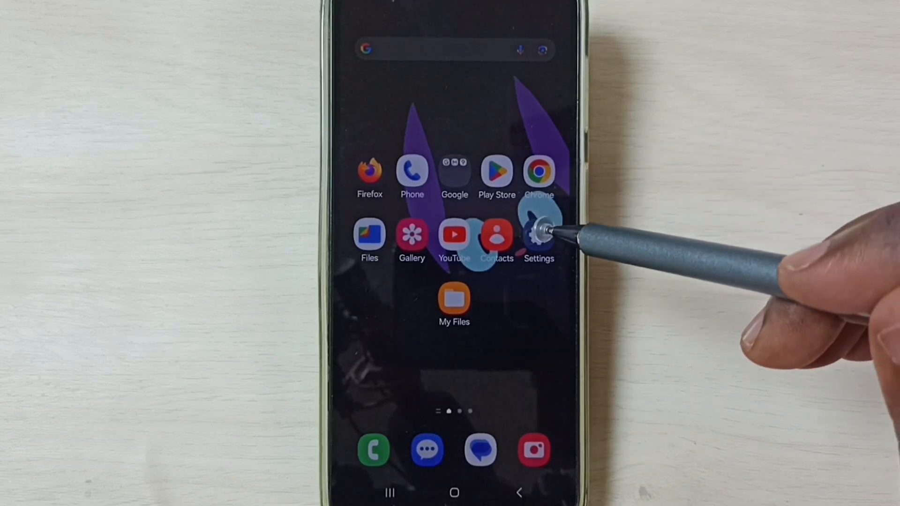
Open Settings and go to General management's Reset page with its backup and factory reset options
{"action": "left_click", "coordinate": [537, 235]}
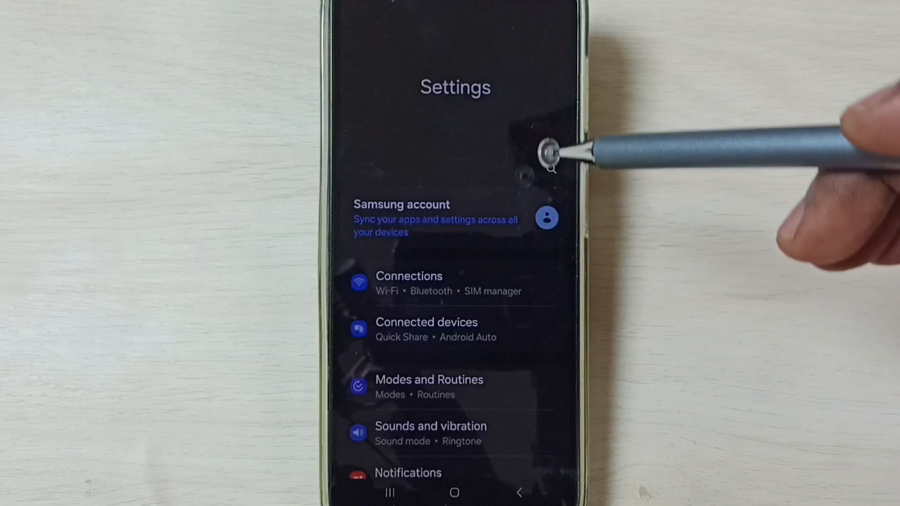
{"action": "scroll", "scroll_direction": "down", "scroll_amount": 3}
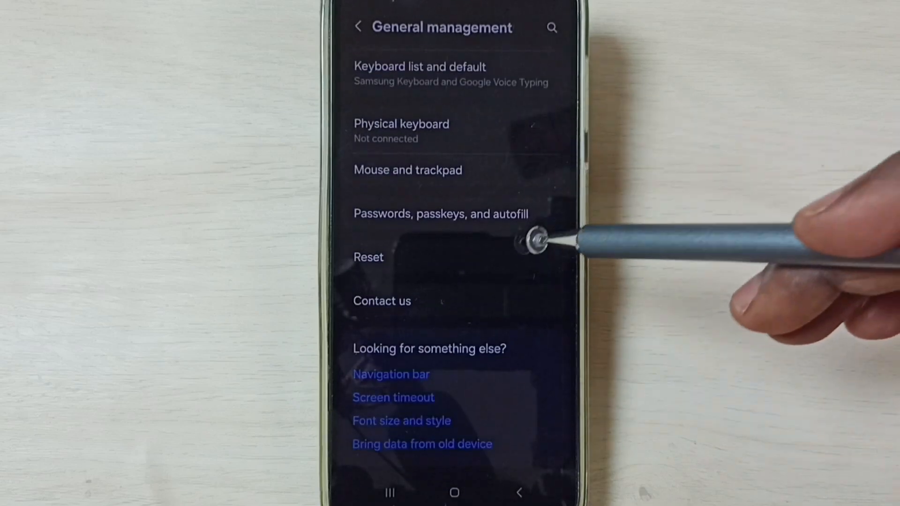
{"action": "left_click", "coordinate": [368, 257]}
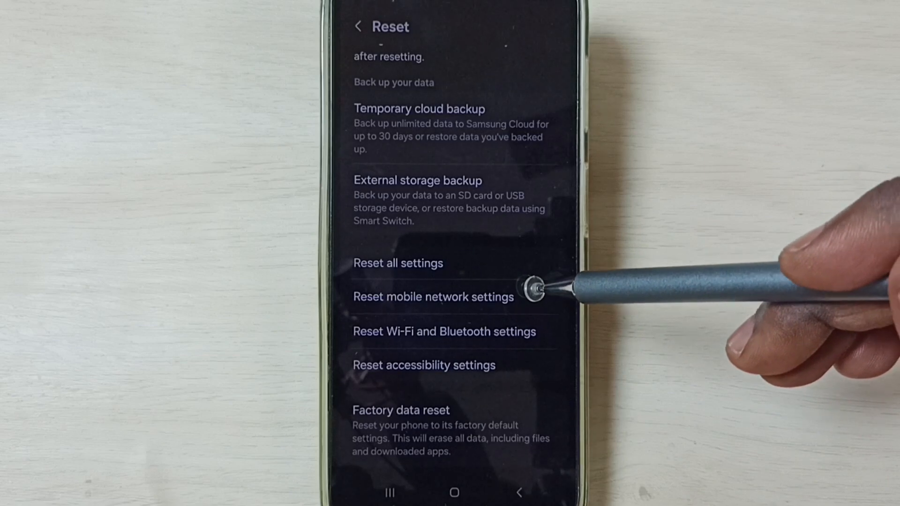
{"action": "left_click", "coordinate": [432, 297]}
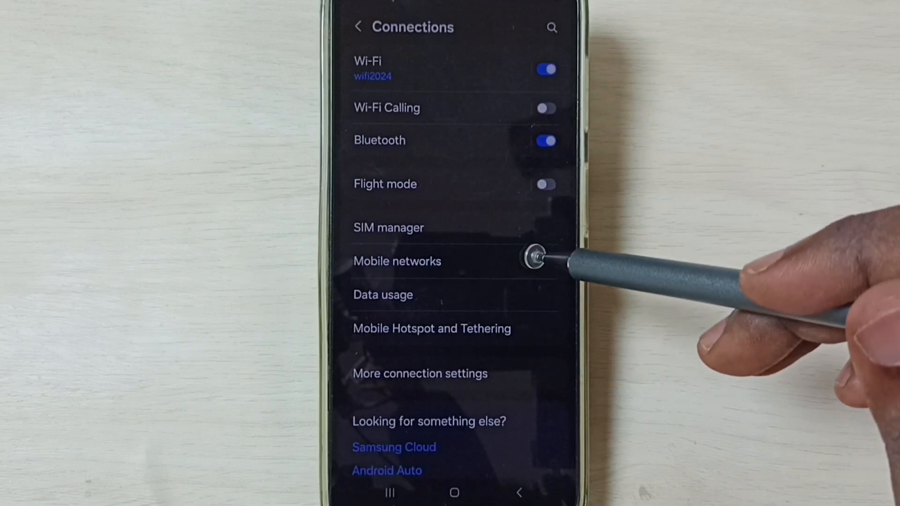
Open the Mobile networks page from Connections
{"action": "left_click", "coordinate": [396, 261]}
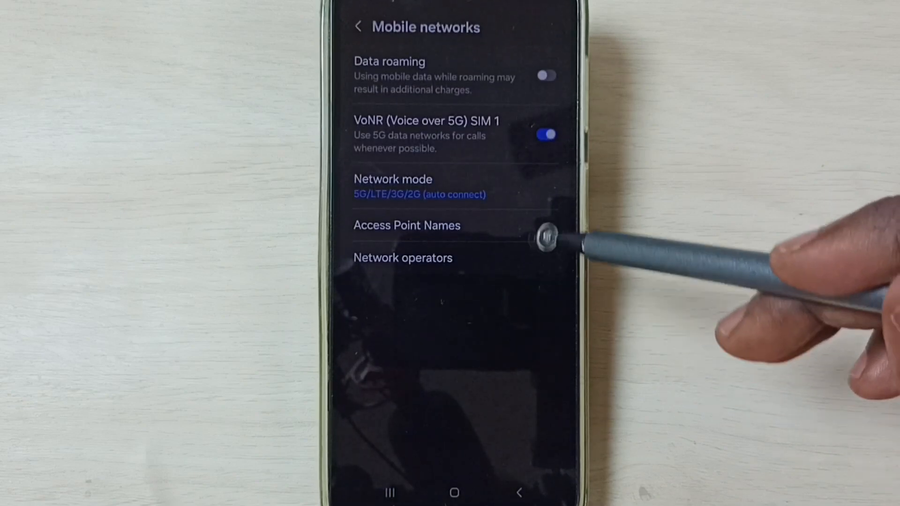
Switch on Data roaming with network mode kept at 5G/LTE/3G/2G, then view Network operators
{"action": "left_click", "coordinate": [419, 187]}
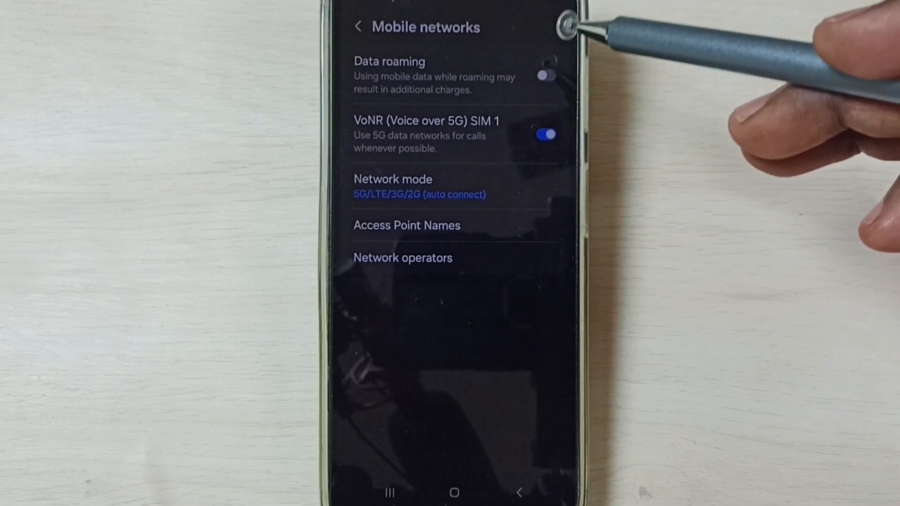
{"action": "left_click", "coordinate": [546, 75]}
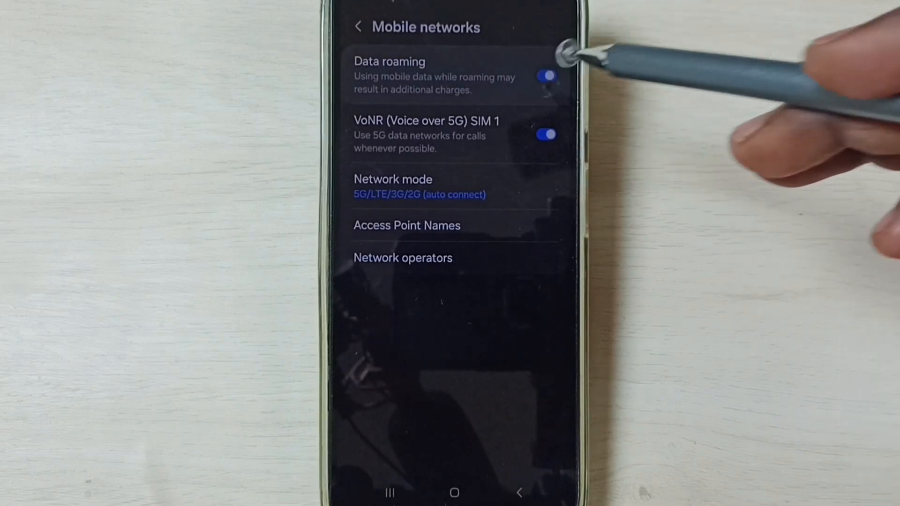
{"action": "mouse_move", "coordinate": [522, 258]}
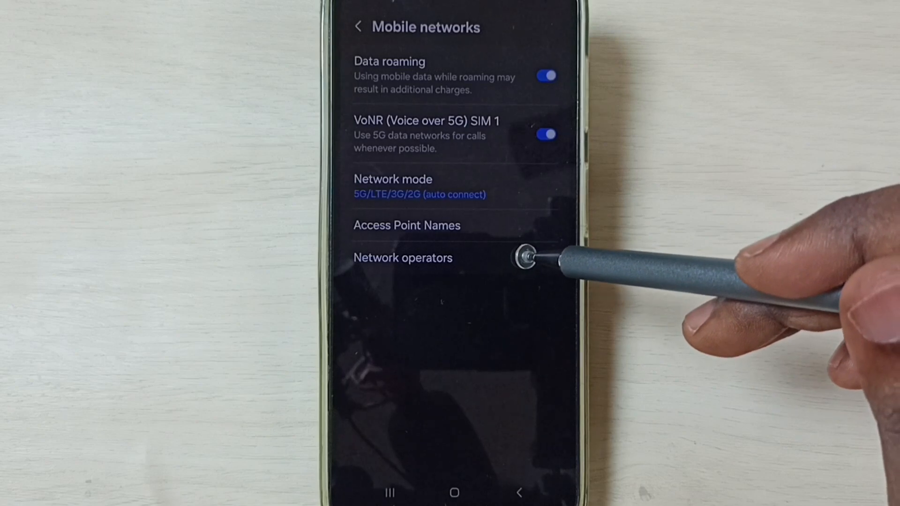
{"action": "left_click", "coordinate": [404, 258]}
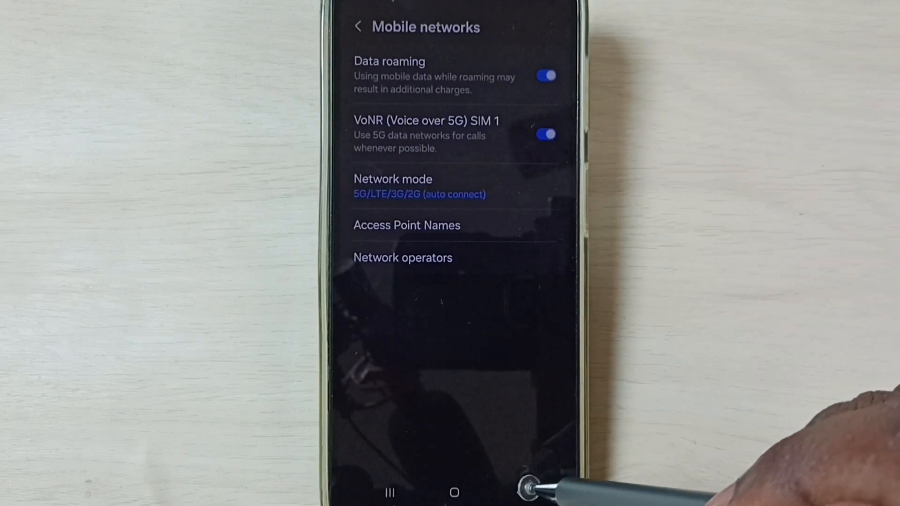
Return to Connections and open Data usage, confirming mobile data is on and data saver off
{"action": "left_click", "coordinate": [359, 26]}
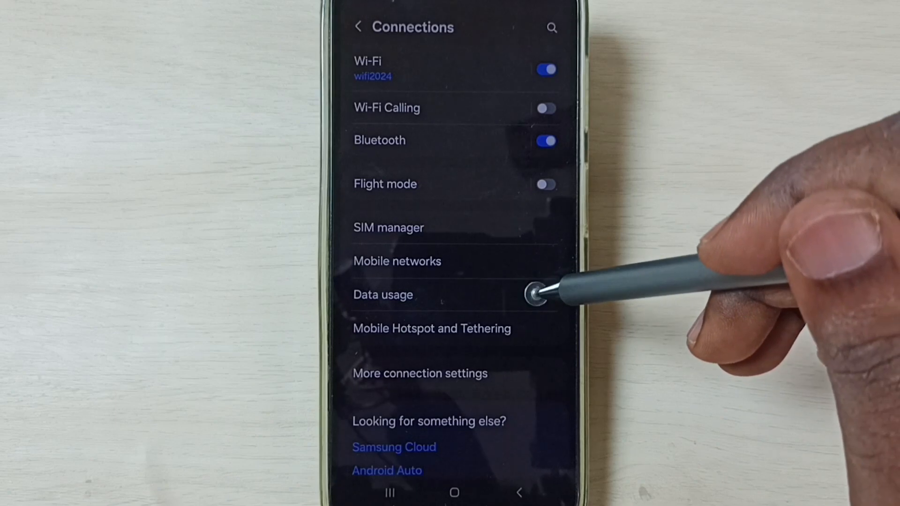
{"action": "left_click", "coordinate": [383, 294]}
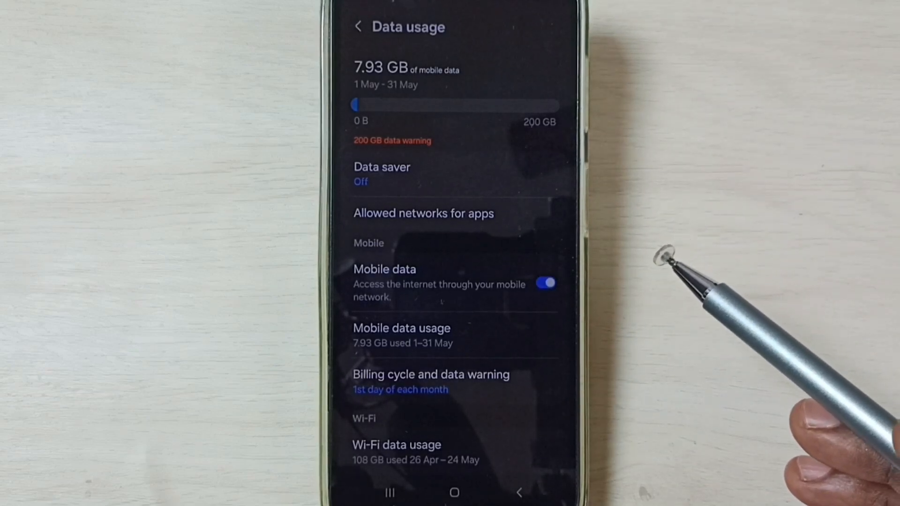
{"action": "mouse_move", "coordinate": [677, 269]}
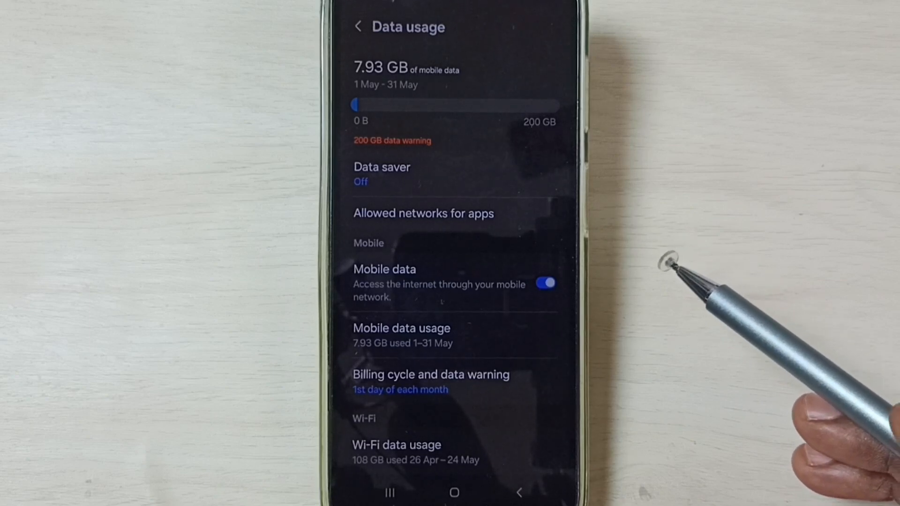